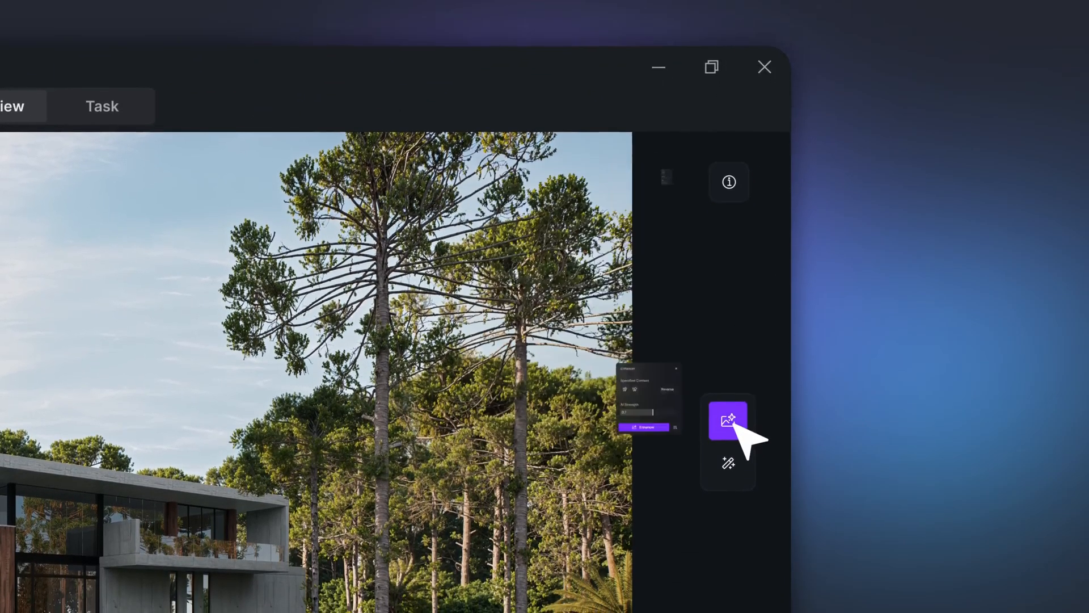
- Browse the AI Enhancer and AI Style Transfer entries in the right toolbar
left_click(727, 418)
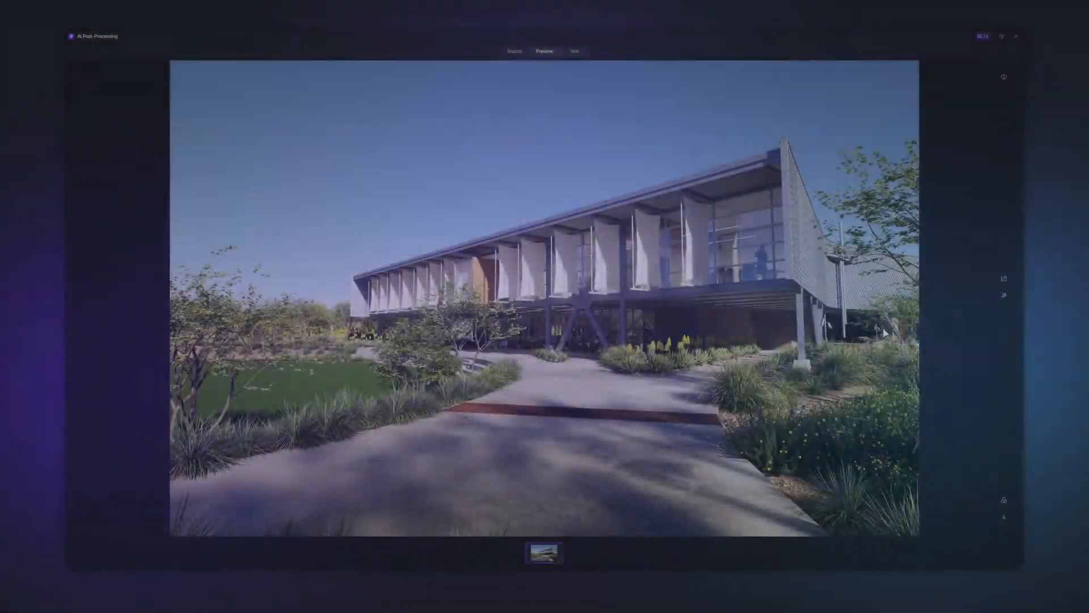
left_click(1004, 278)
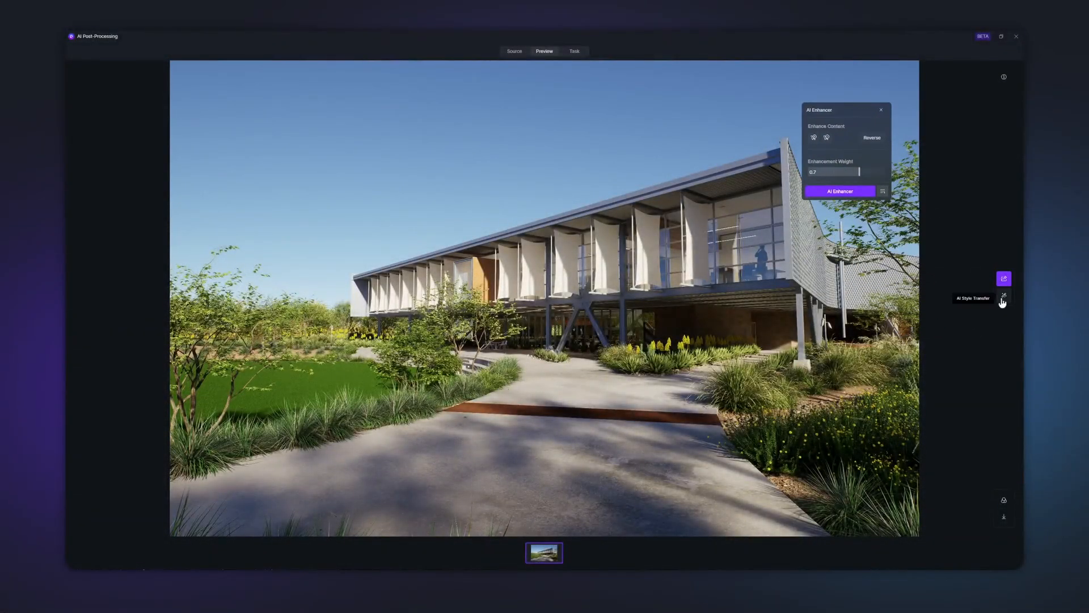
left_click(1003, 295)
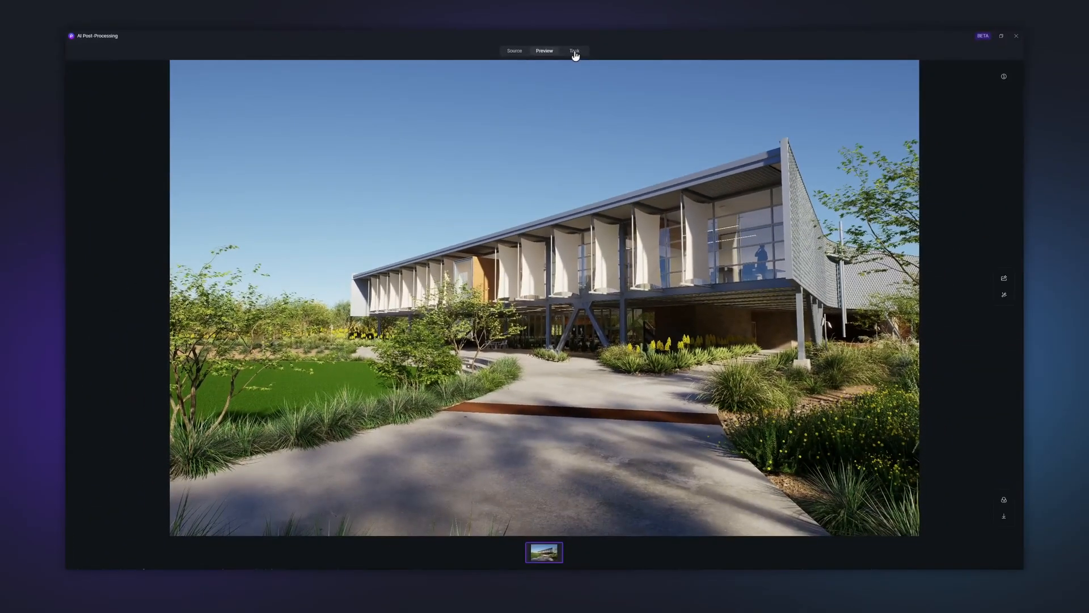
- In the Task history, enter Edit mode and tick all five Scene 26 results for batch handling
left_click(574, 51)
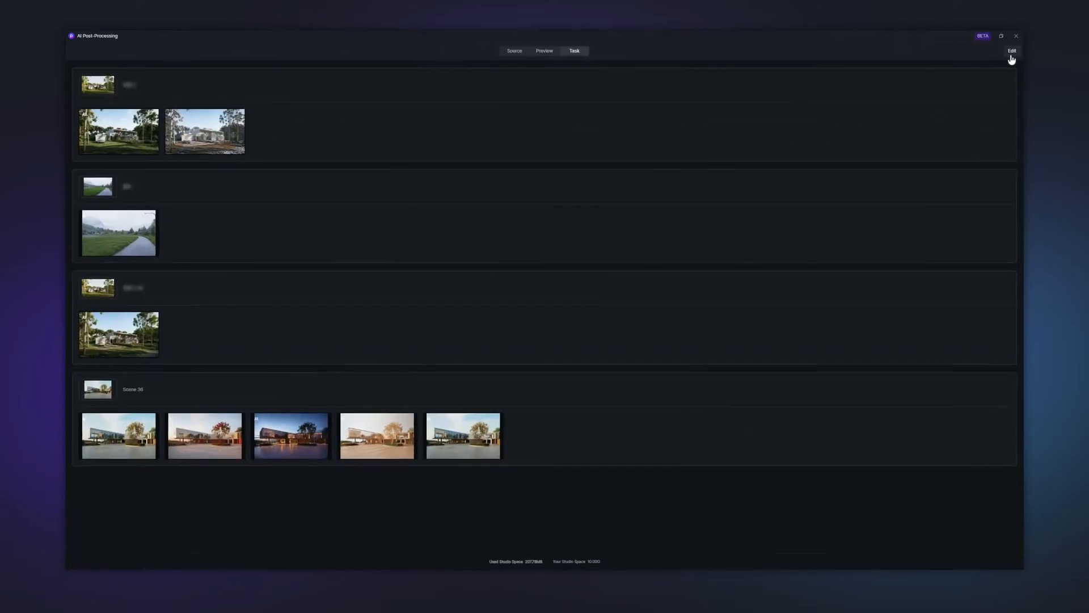
left_click(1011, 50)
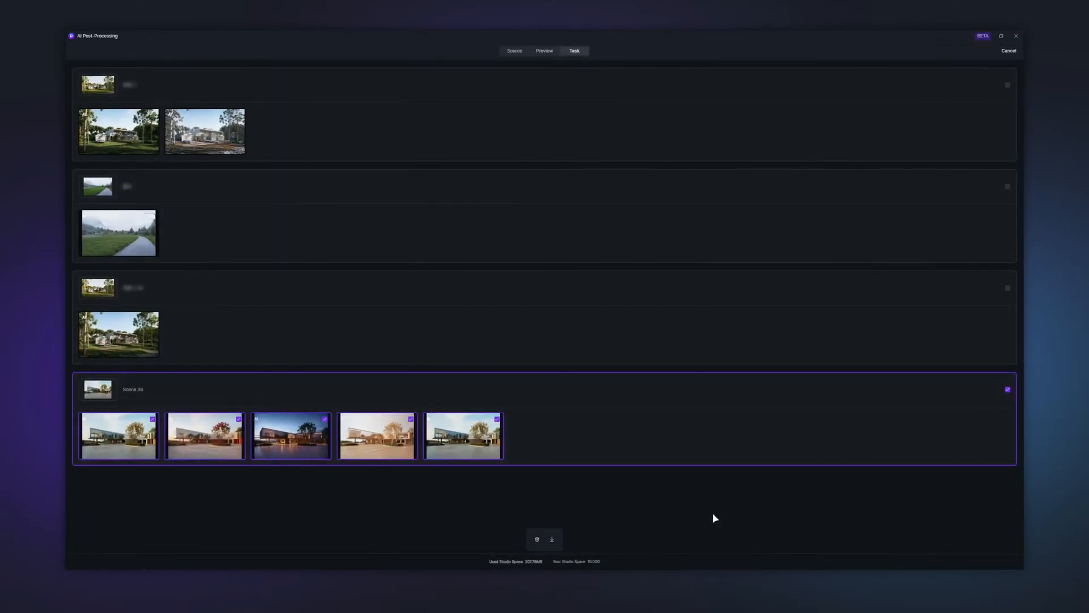
left_click(118, 231)
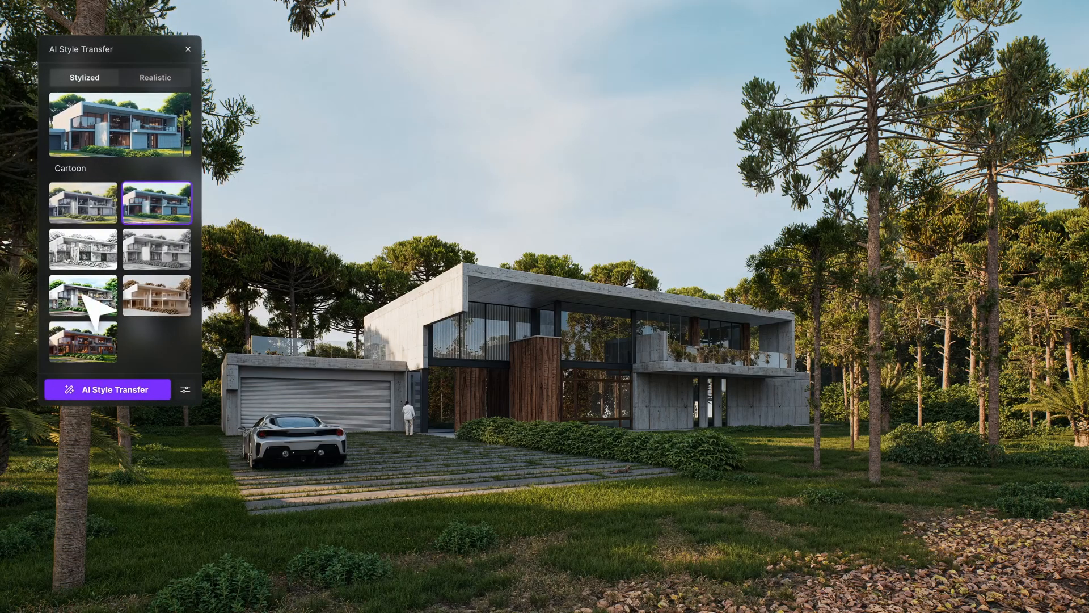
left_click(107, 389)
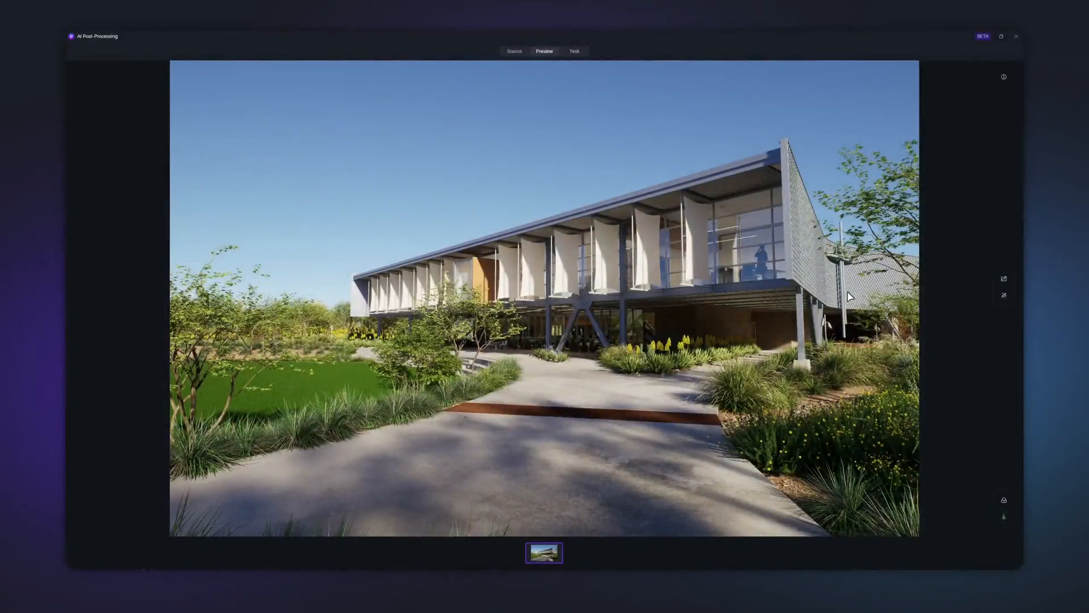
- Generate a Watercolor stylized version of the long building render and compare it with the original
left_click(1004, 293)
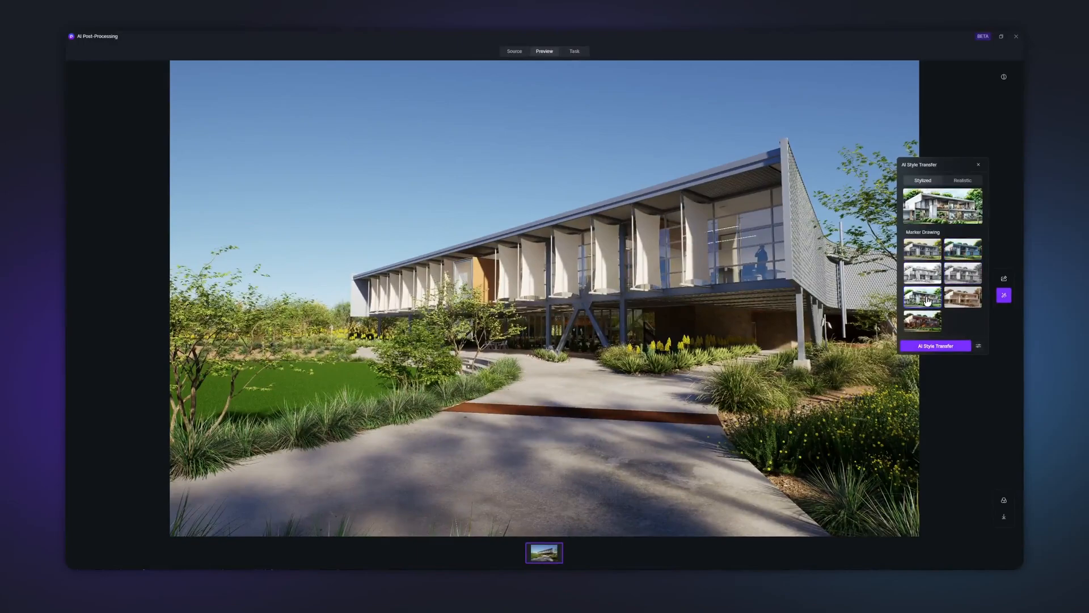
left_click(934, 344)
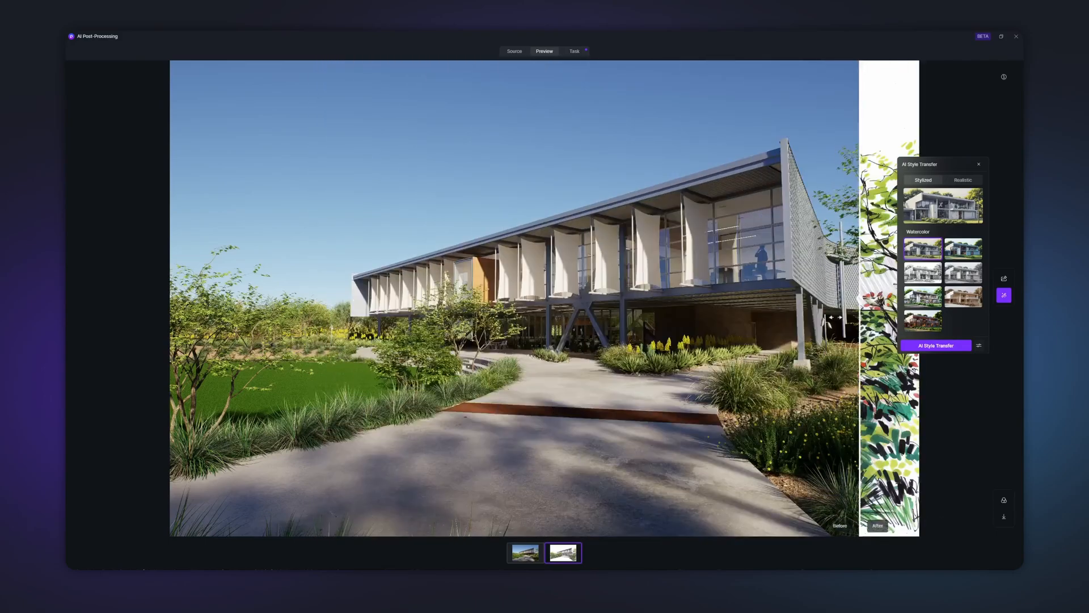
left_click(935, 345)
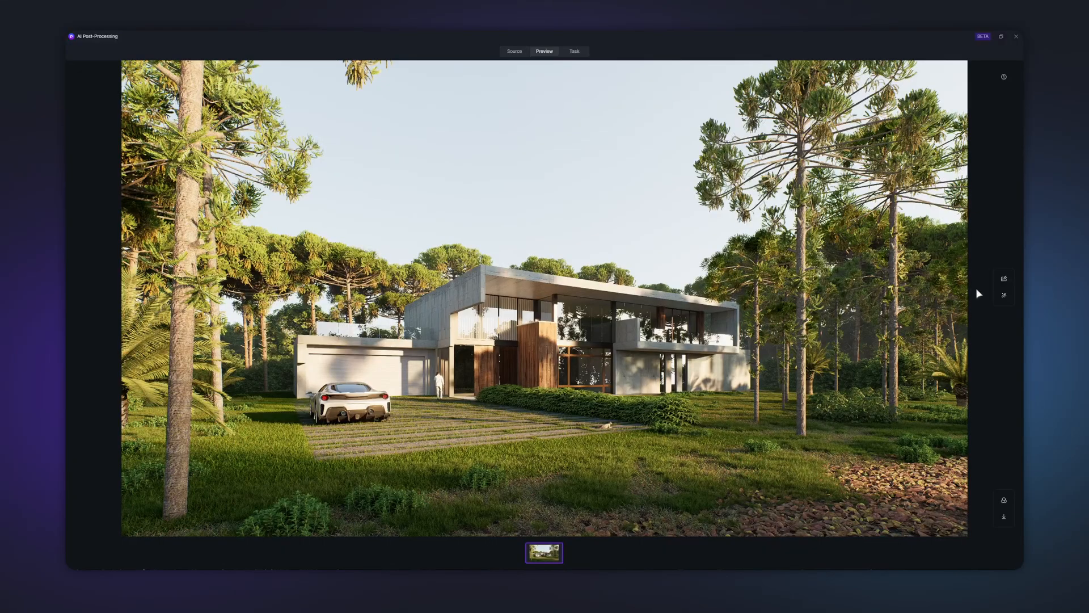
- Generate a Realistic Winter version of the forest house and compare it with the original
left_click(1002, 295)
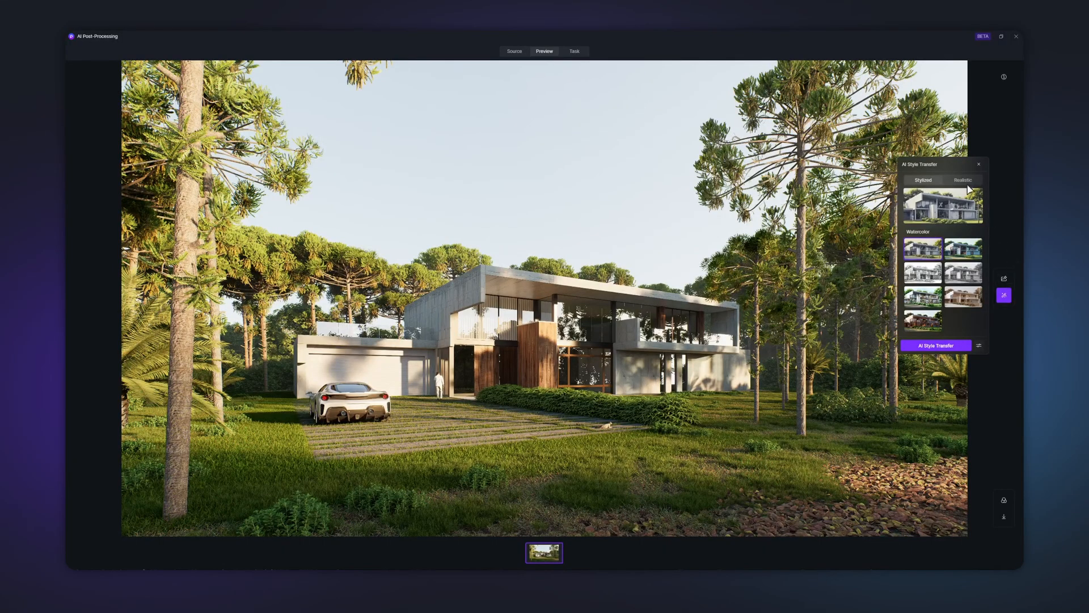
left_click(963, 180)
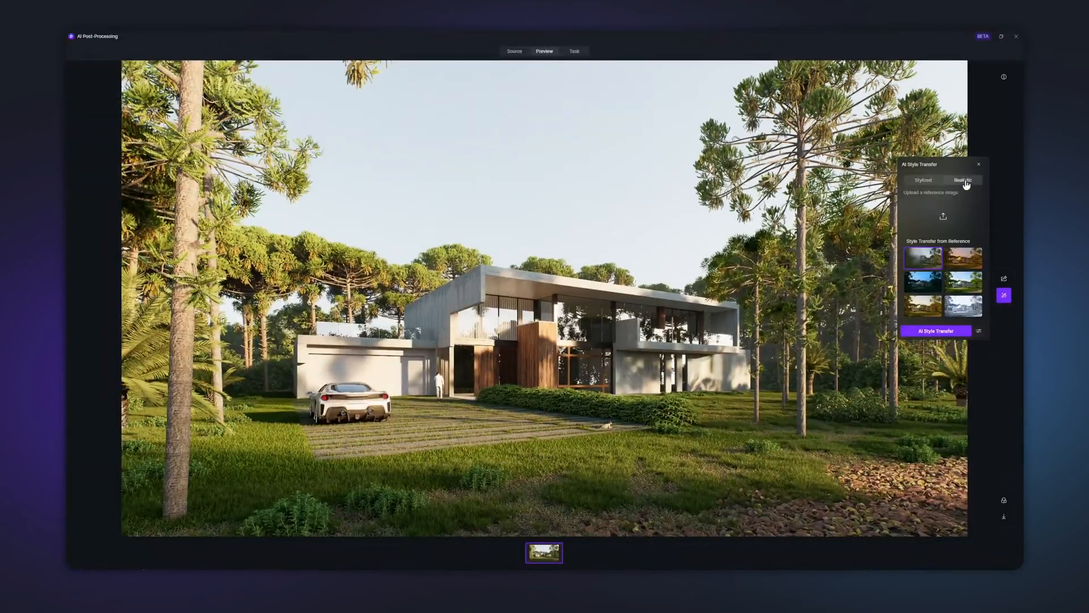
left_click(963, 180)
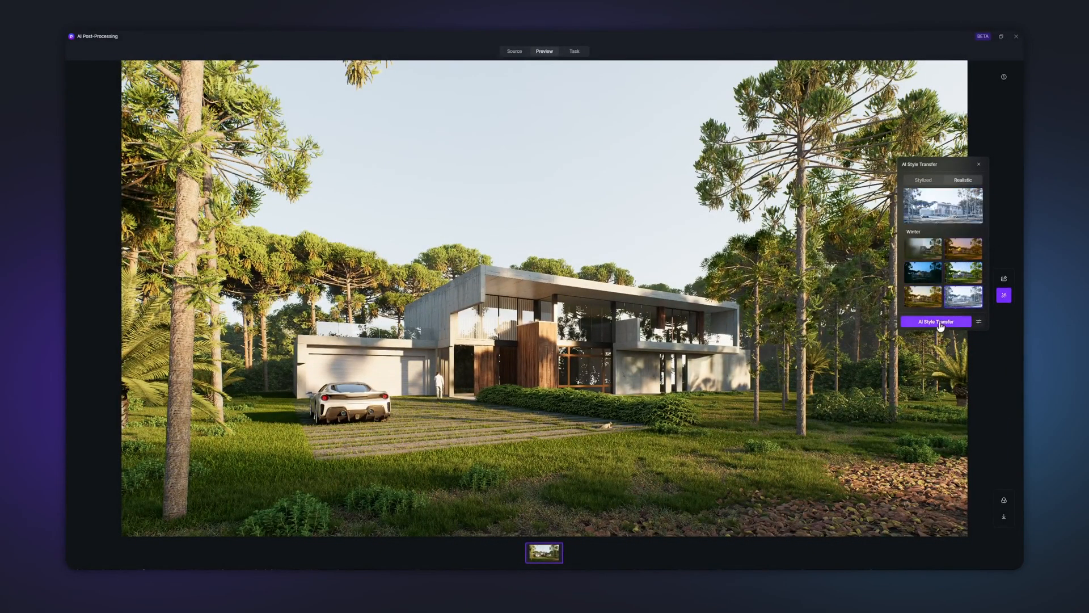
left_click(935, 321)
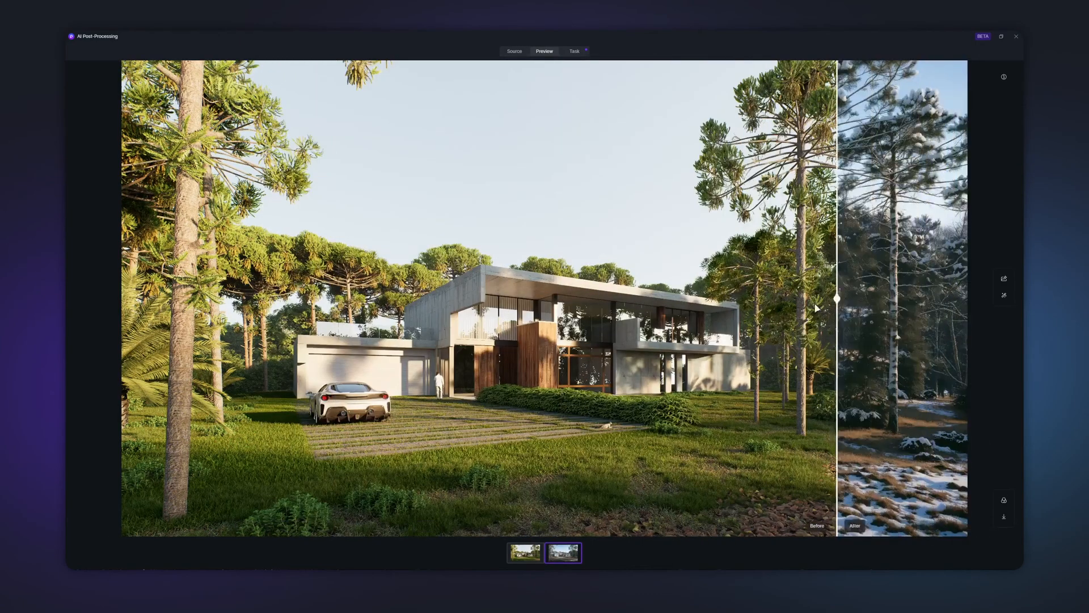
left_click(1004, 295)
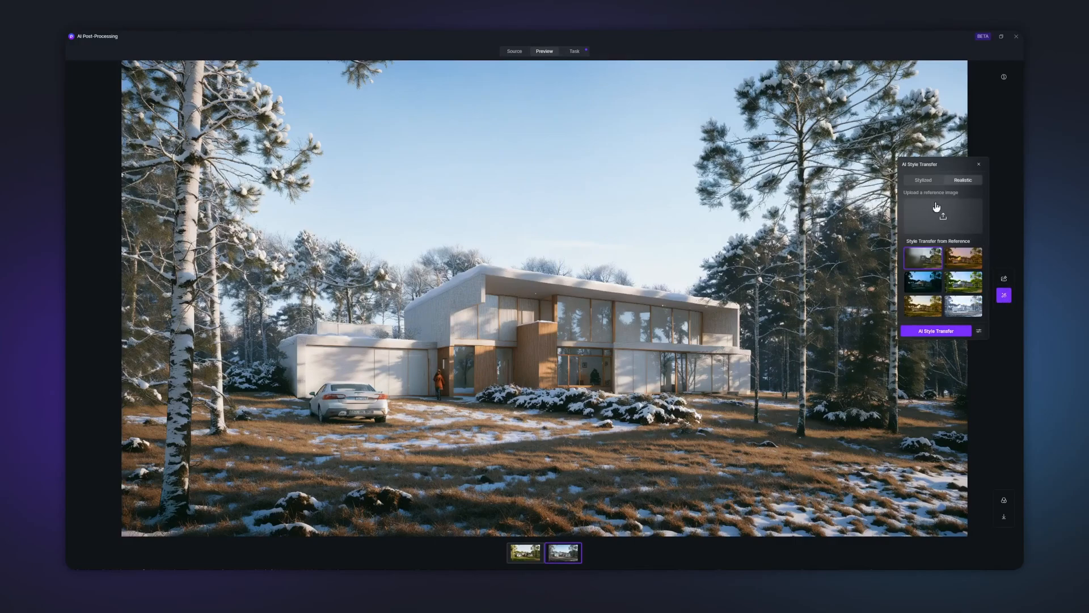
- Generate a lush-green version styled from an uploaded reference photo and compare it with the original
left_click(942, 212)
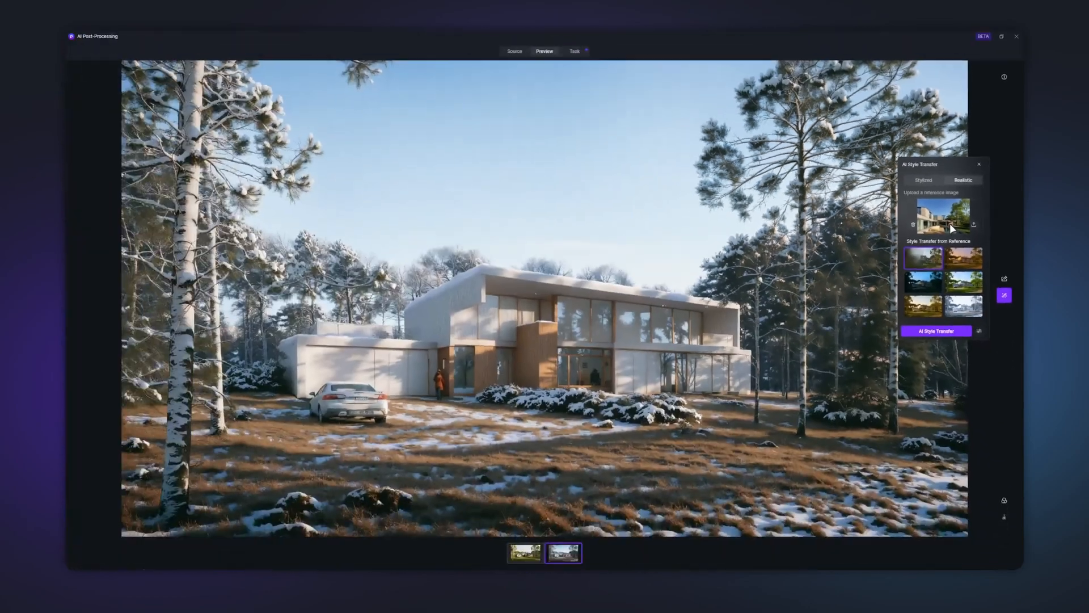
left_click(936, 330)
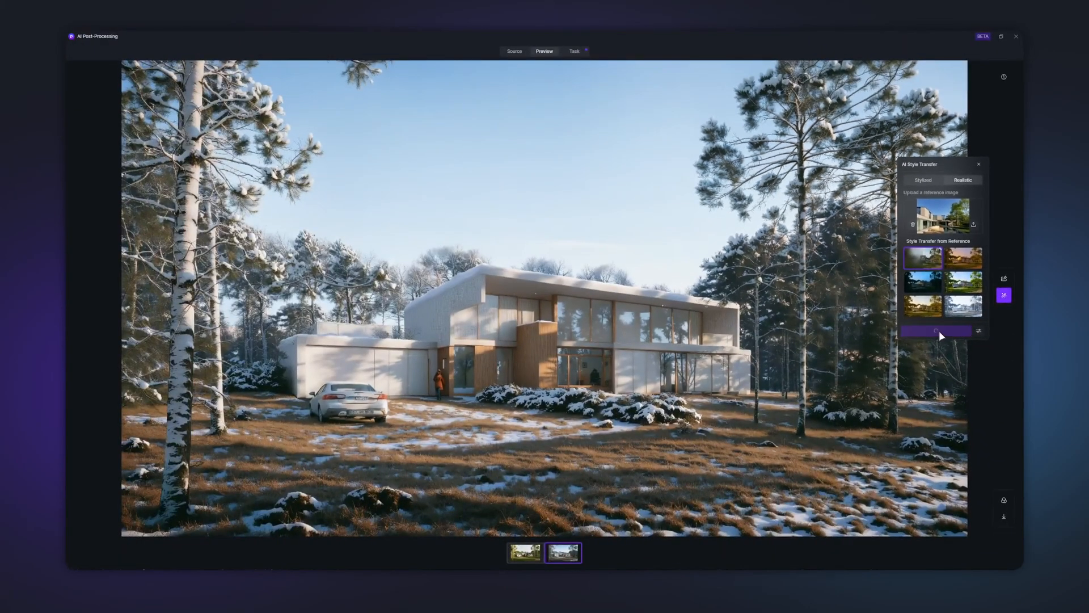
left_click(543, 553)
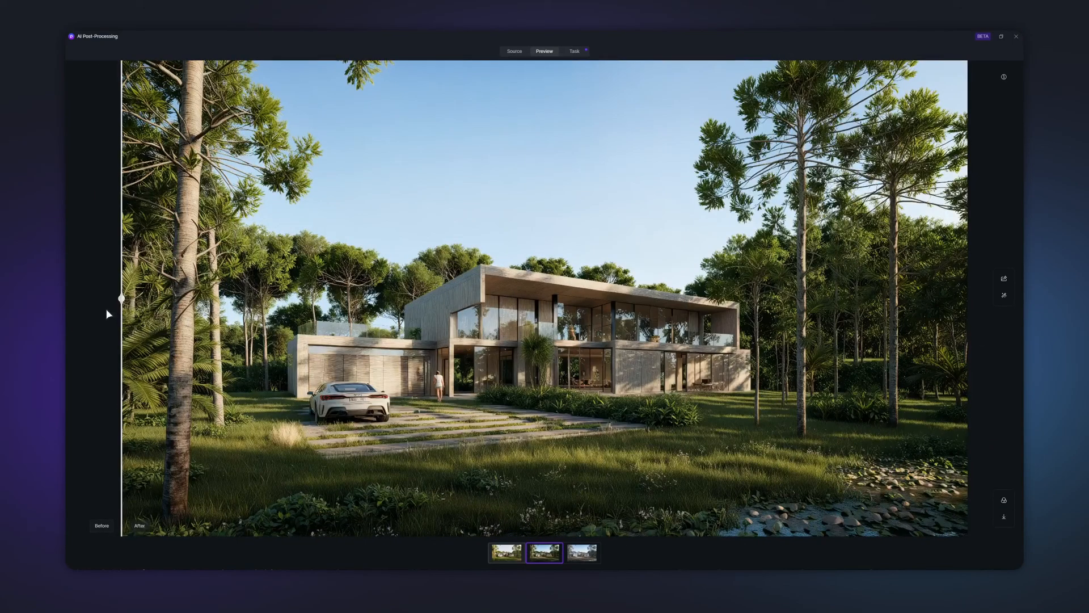
left_click(1004, 503)
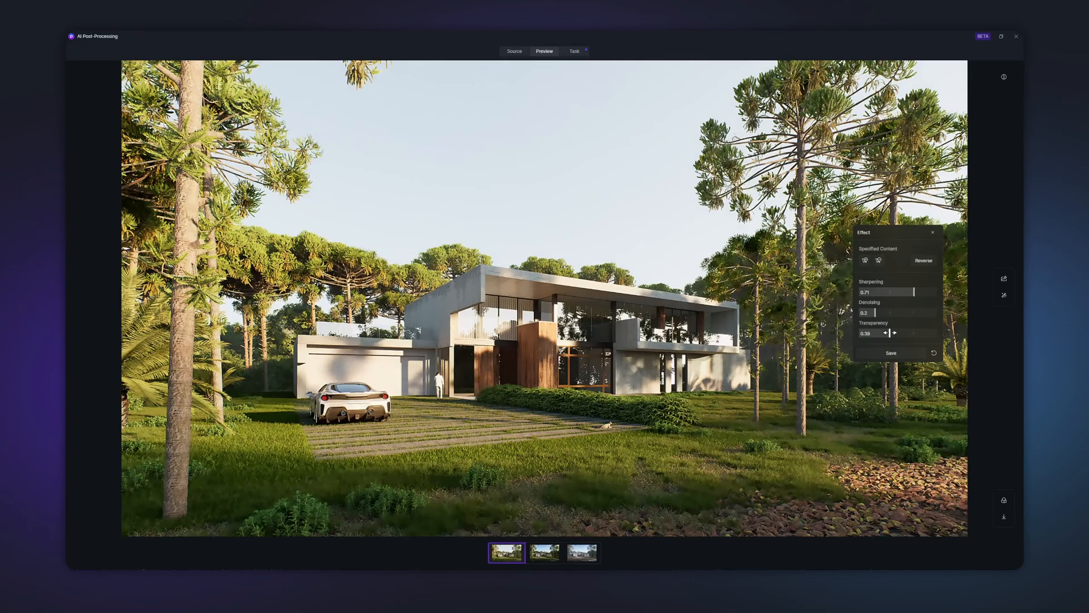
- Set the effect Transparency to 0.7 and save the sharpening and denoising effect
left_click(895, 332)
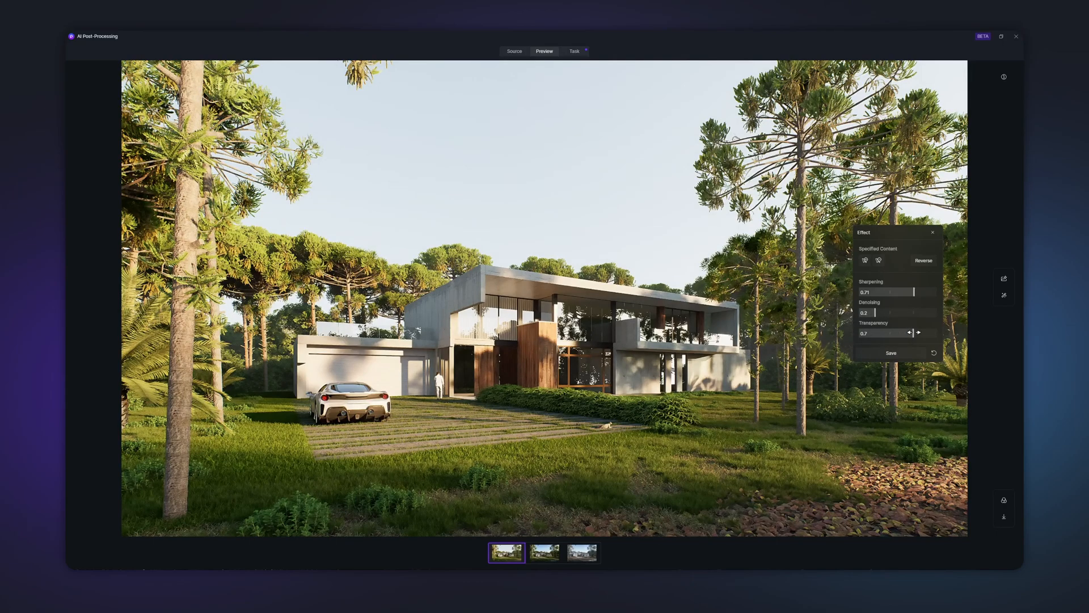
left_click(865, 260)
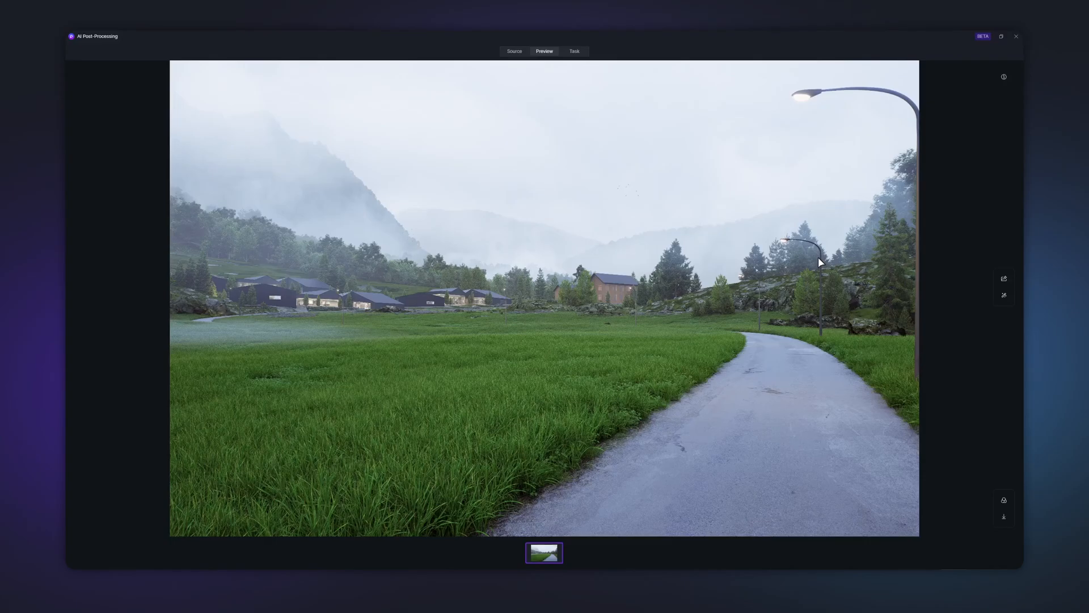
- Enhance the misty valley render, compare with the original, and choose the 4k output size
left_click(1002, 278)
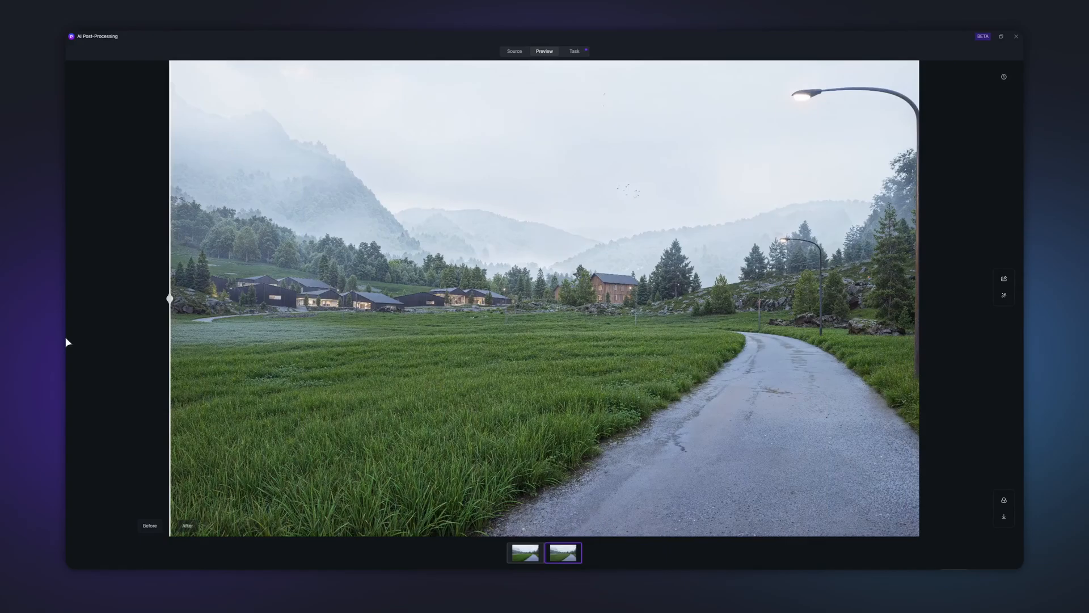
left_click(513, 51)
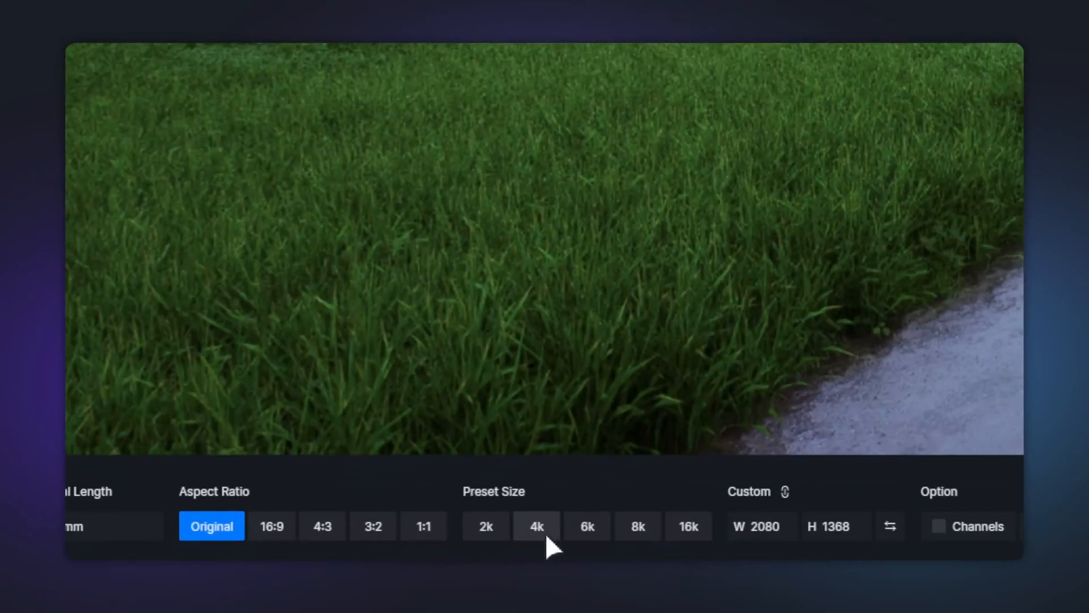
left_click(559, 525)
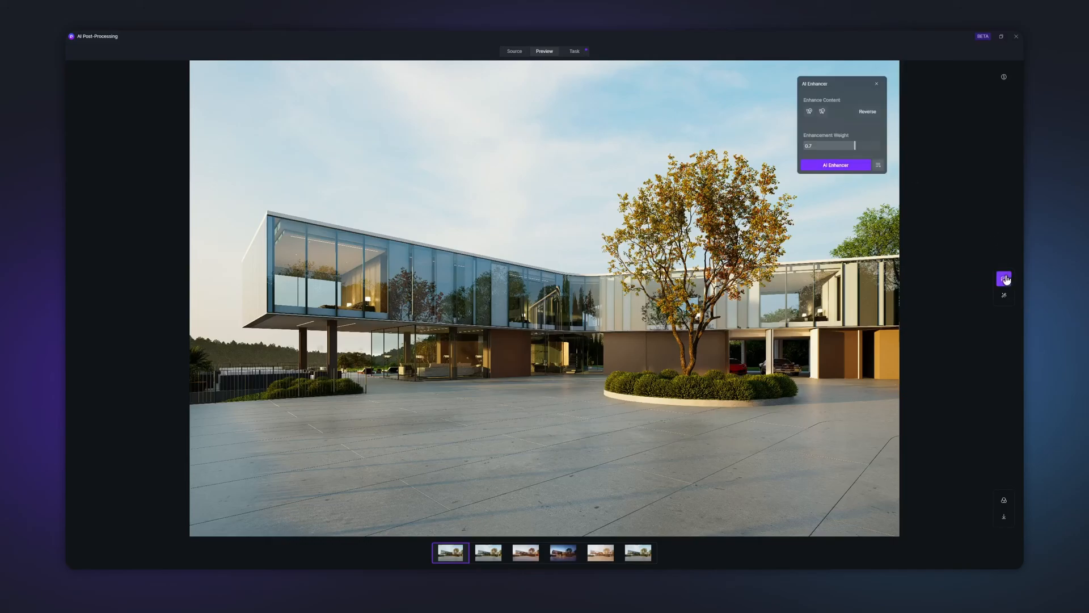
- List the saved content selections and pick Selection 2 for an enhancement weight of 0.8
left_click(877, 165)
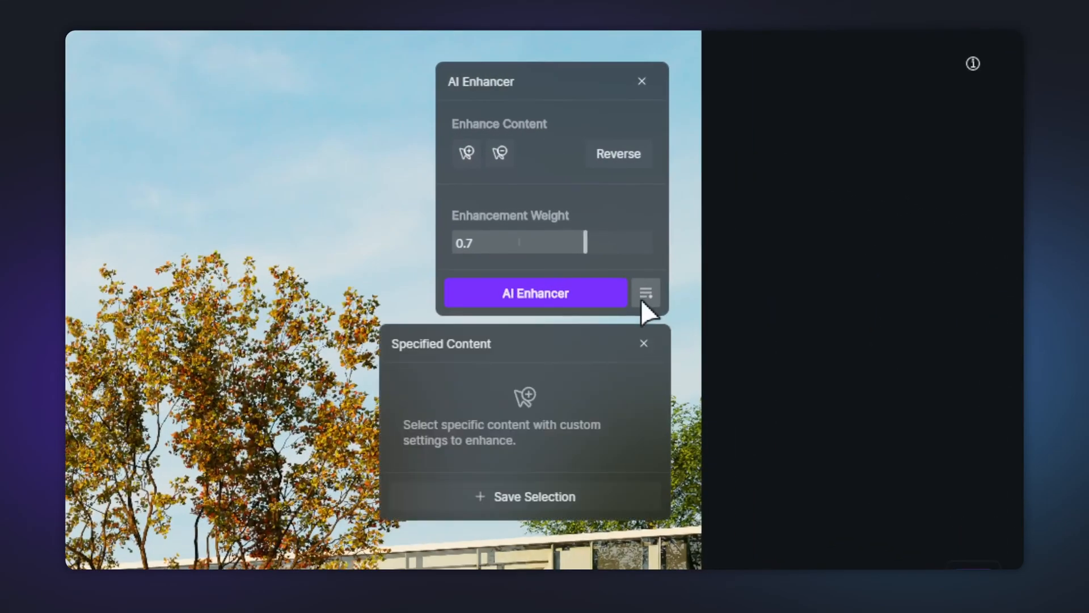
left_click(535, 293)
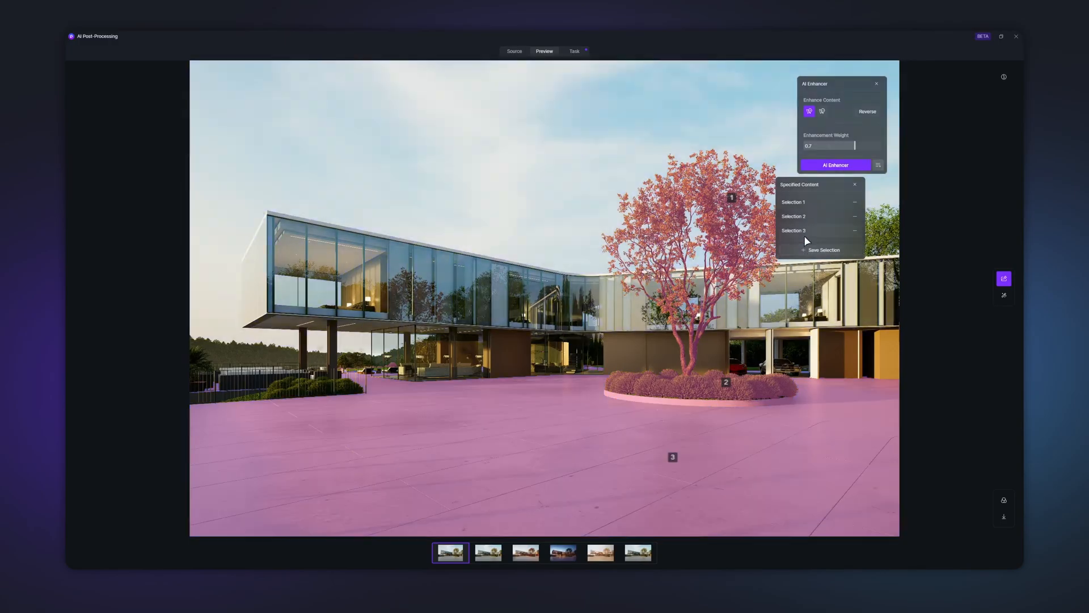
left_click(819, 216)
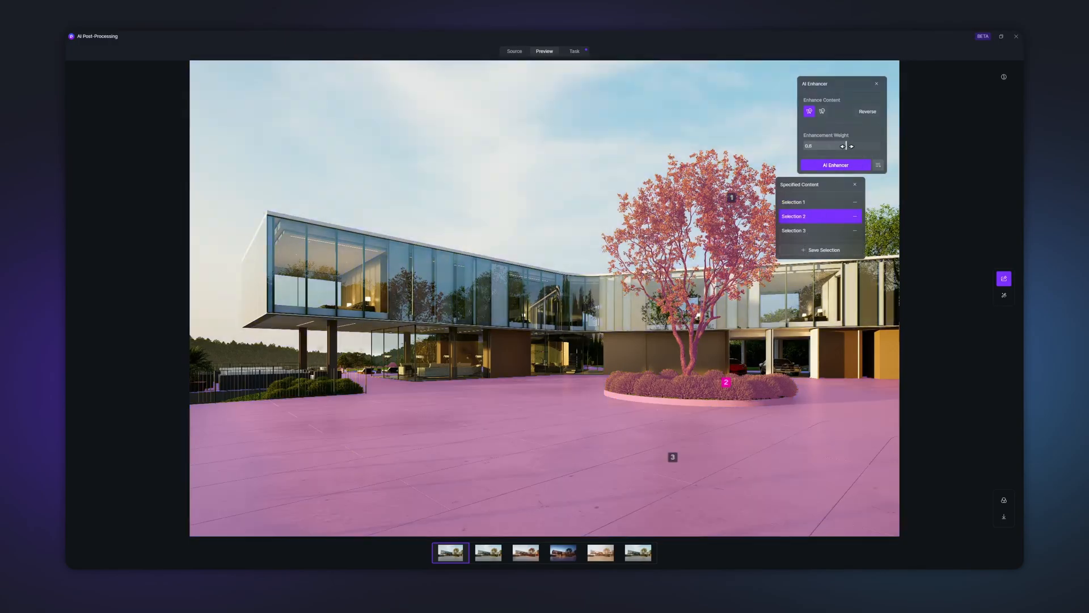